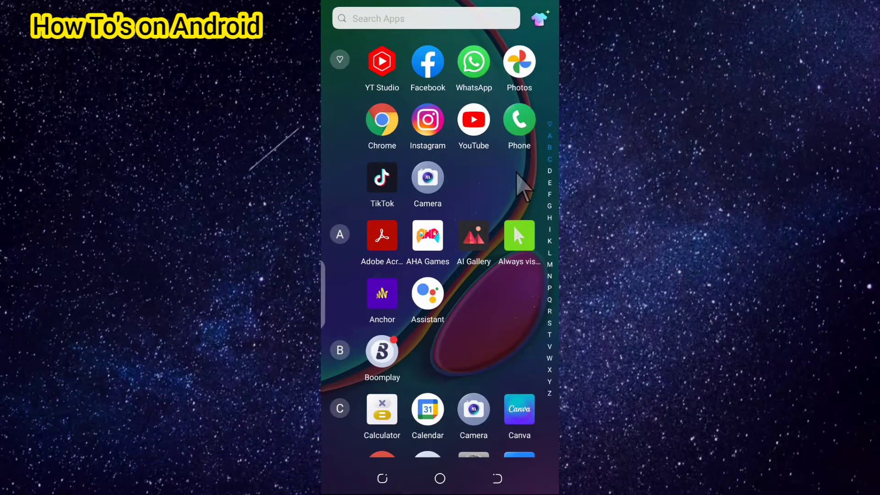
Launch the Phone app from the app drawer to show recent calls.
click(518, 120)
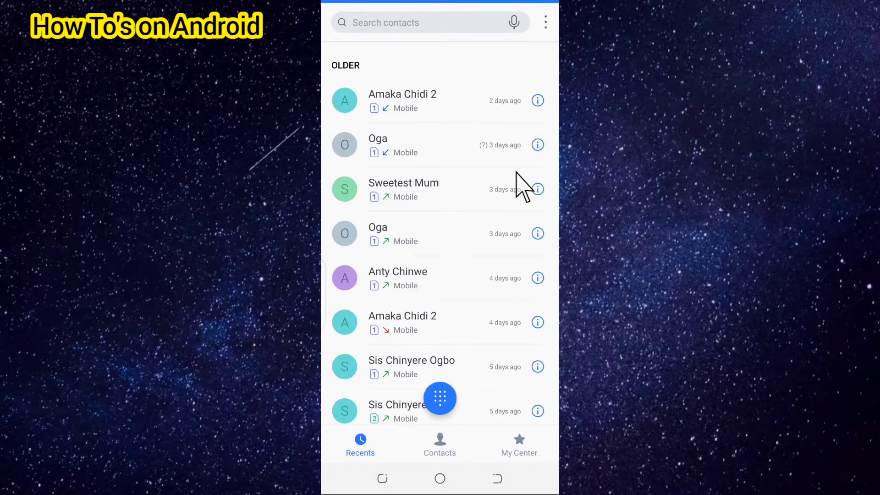
mouse_move(443, 413)
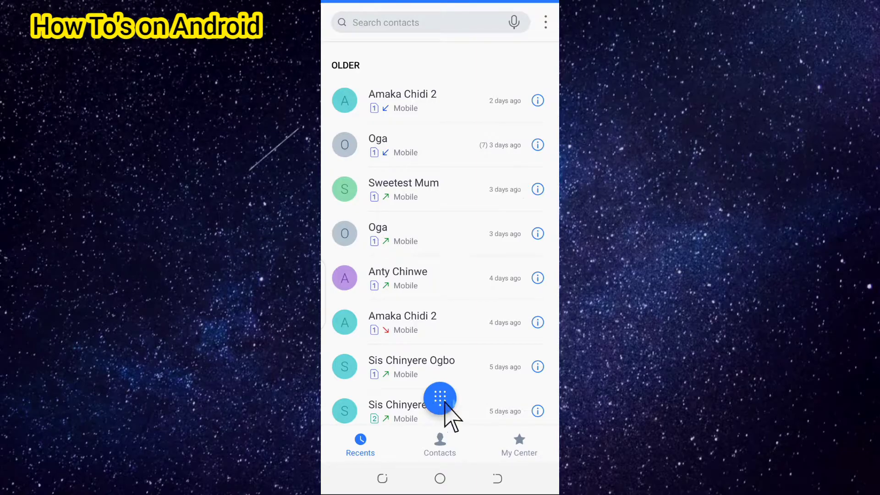
Dial *#*#4636#*#* on the keypad to open the hidden Testing menu.
click(440, 398)
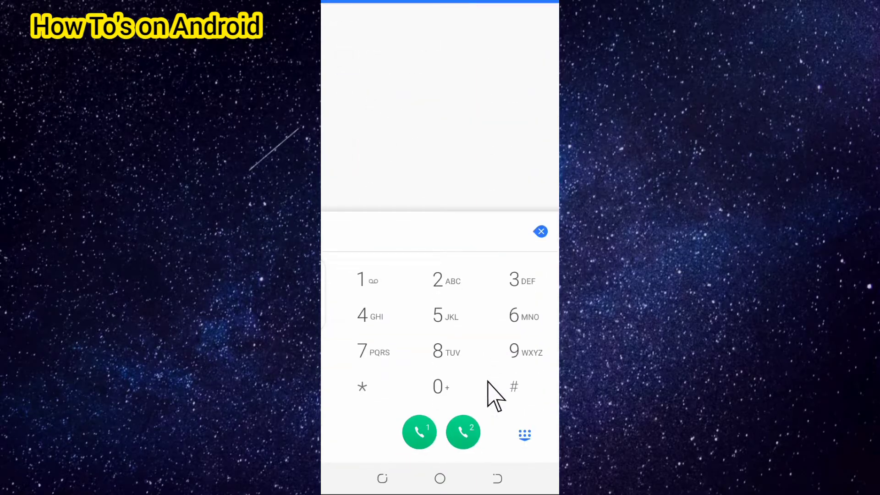
click(513, 388)
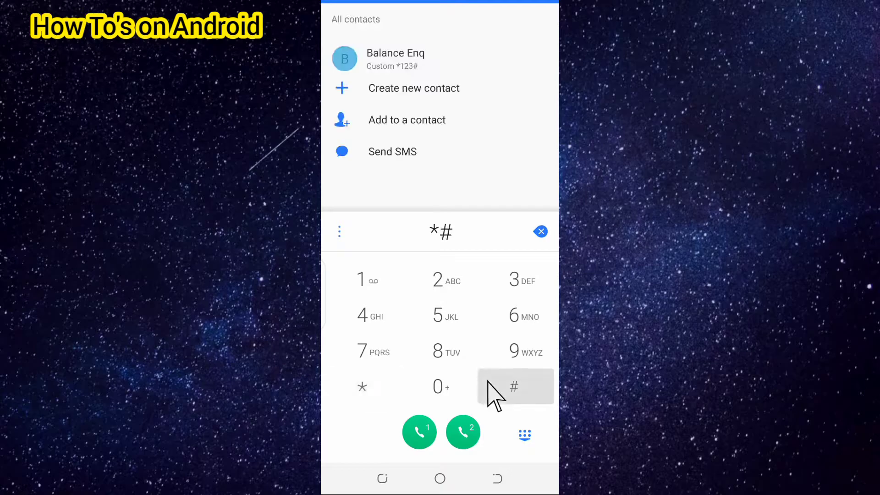
click(513, 386)
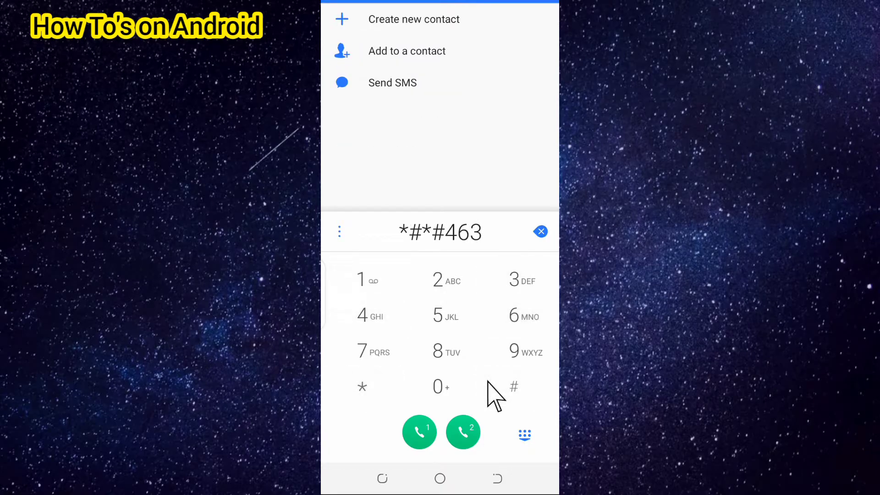
click(362, 387)
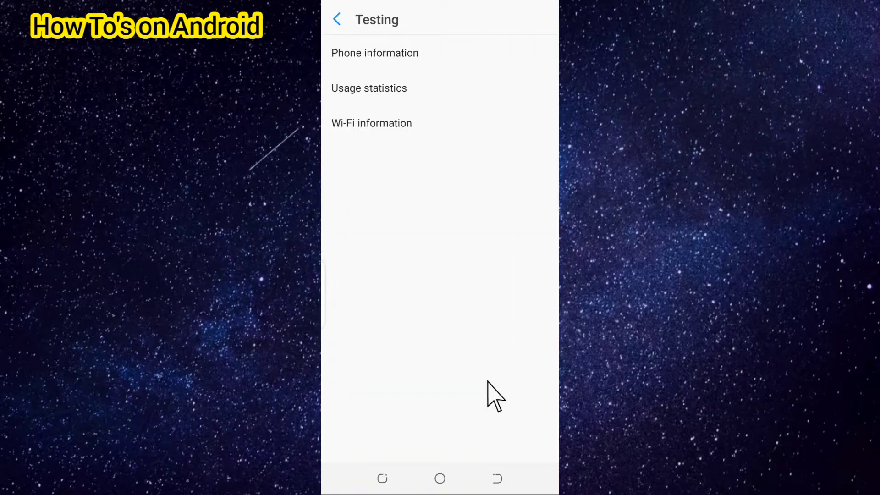
mouse_move(426, 42)
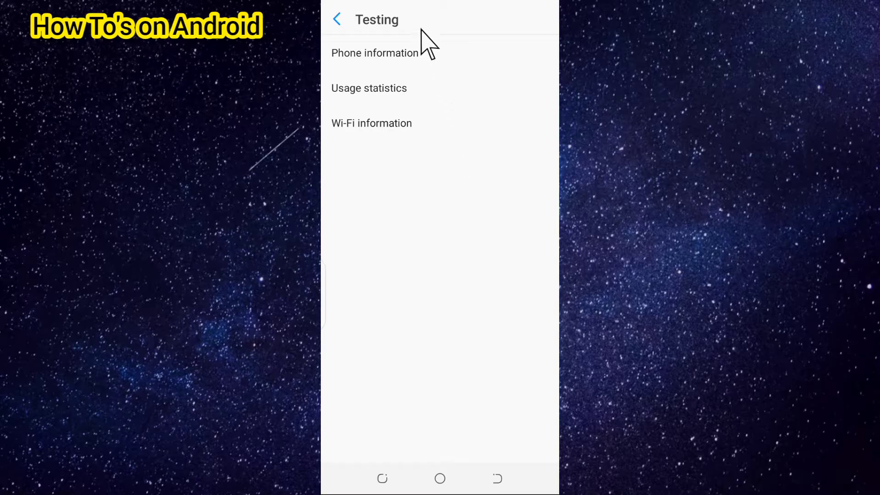
mouse_move(362, 95)
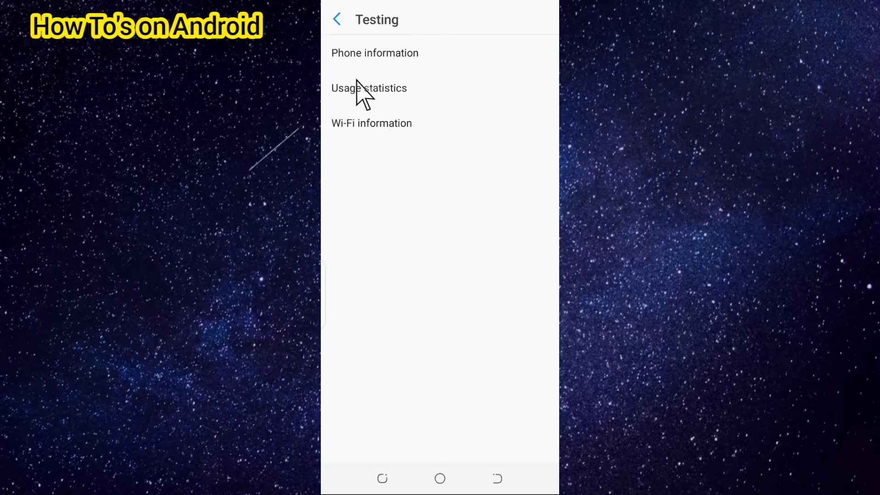
mouse_move(348, 109)
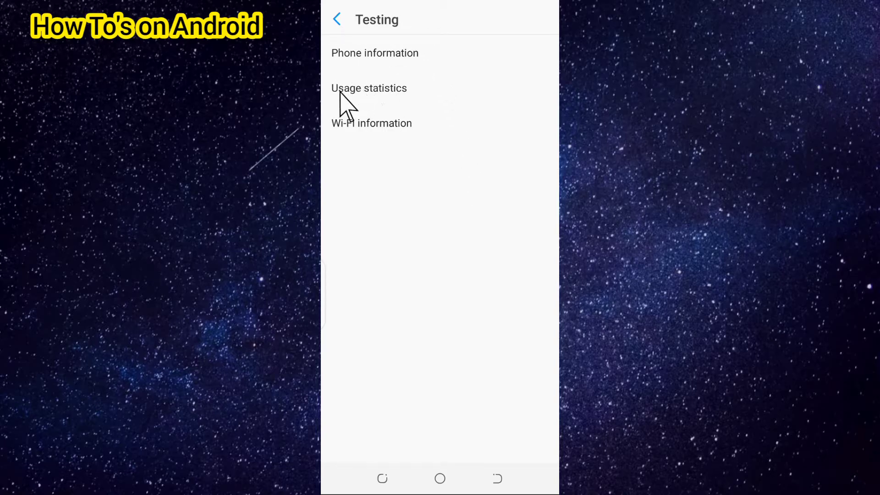
Open Usage statistics to list apps by last-used time and usage time.
click(369, 88)
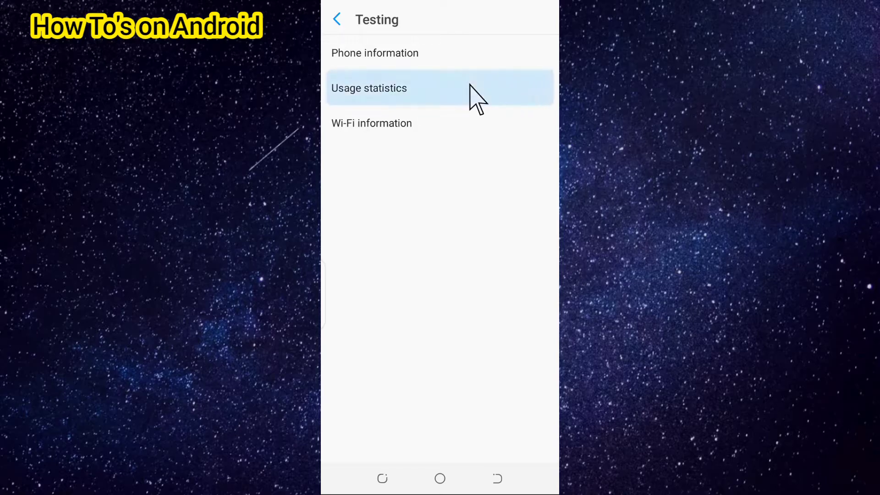
click(368, 88)
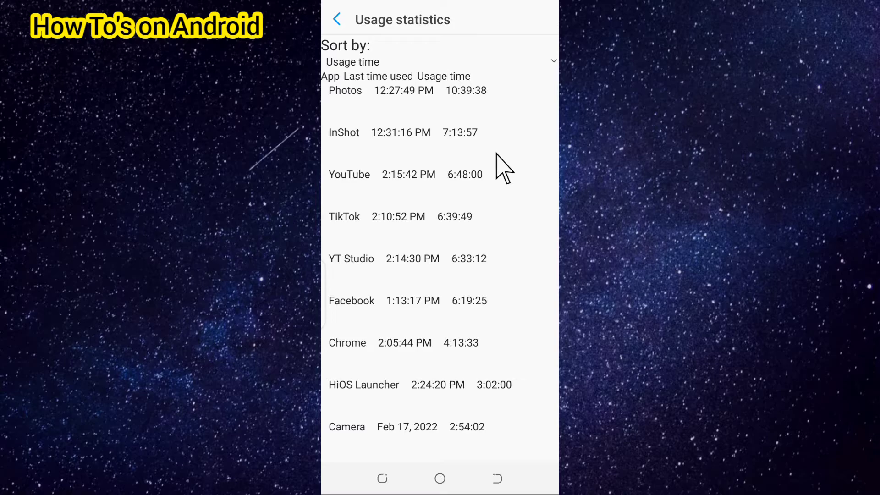
mouse_move(334, 92)
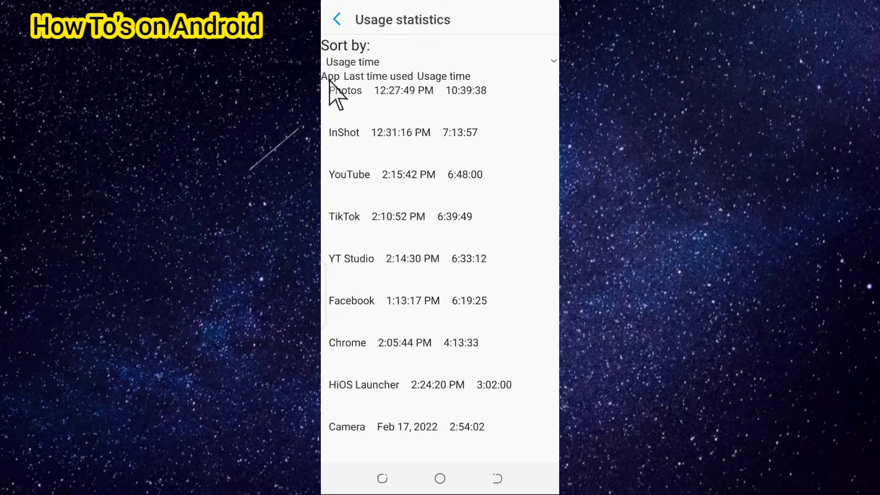
mouse_move(530, 96)
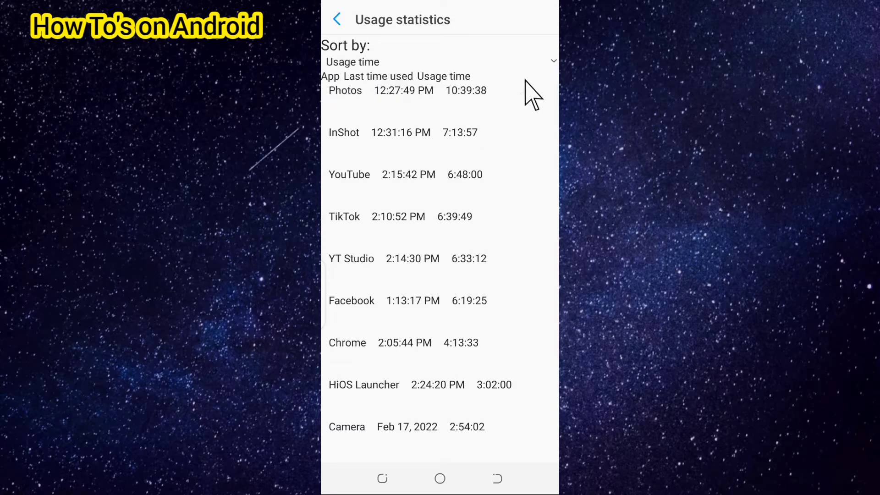
mouse_move(340, 104)
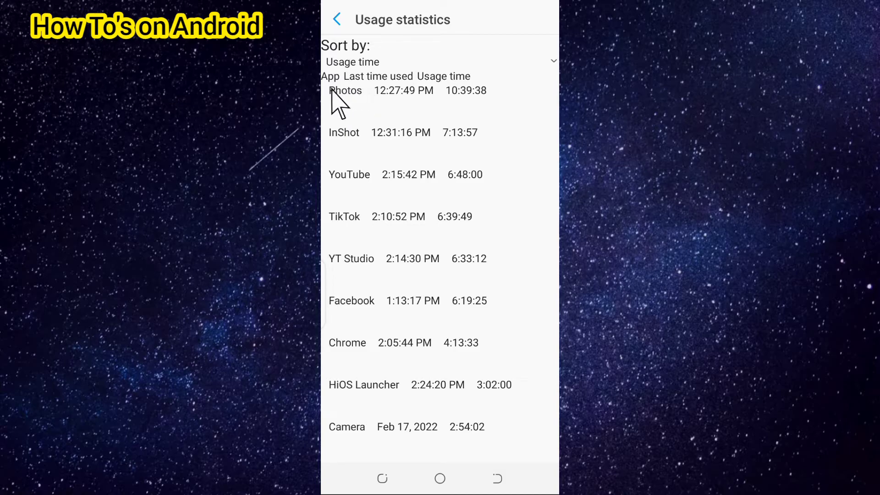
mouse_move(388, 110)
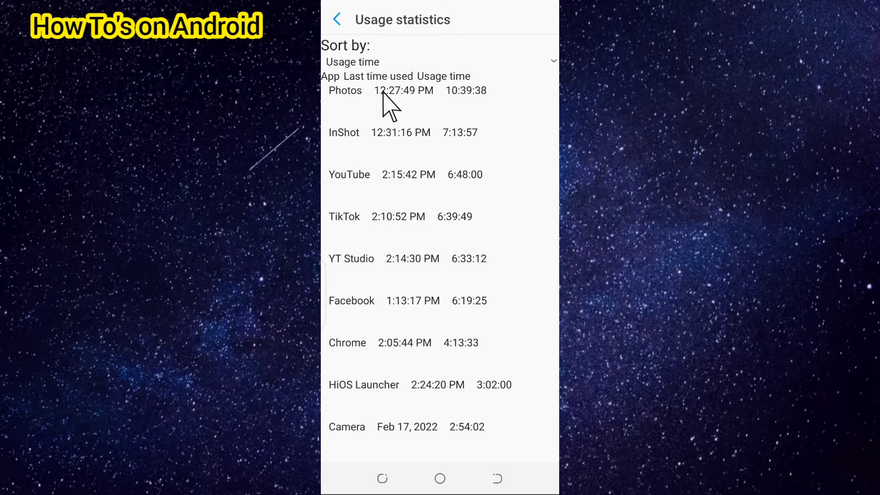
mouse_move(469, 104)
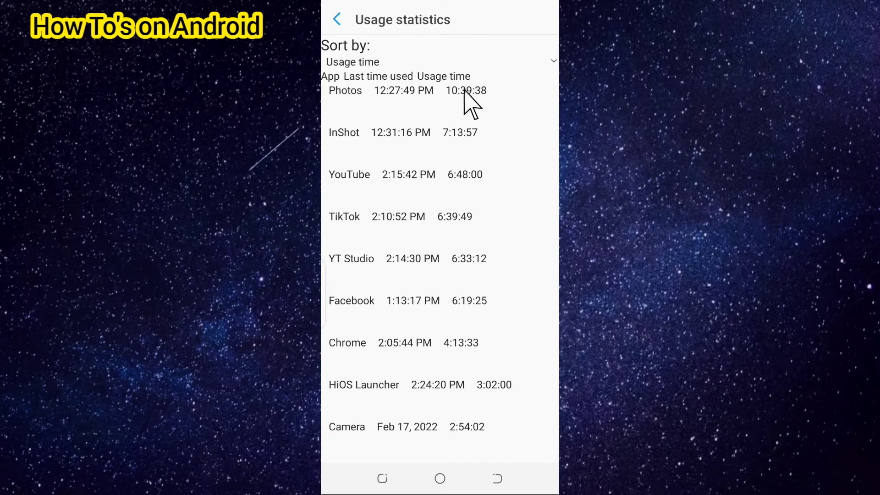
mouse_move(519, 300)
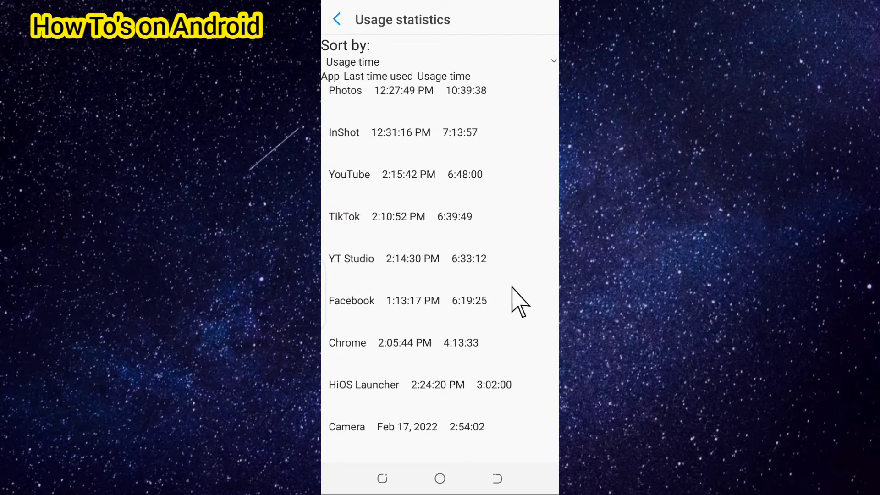
scroll(down, 3)
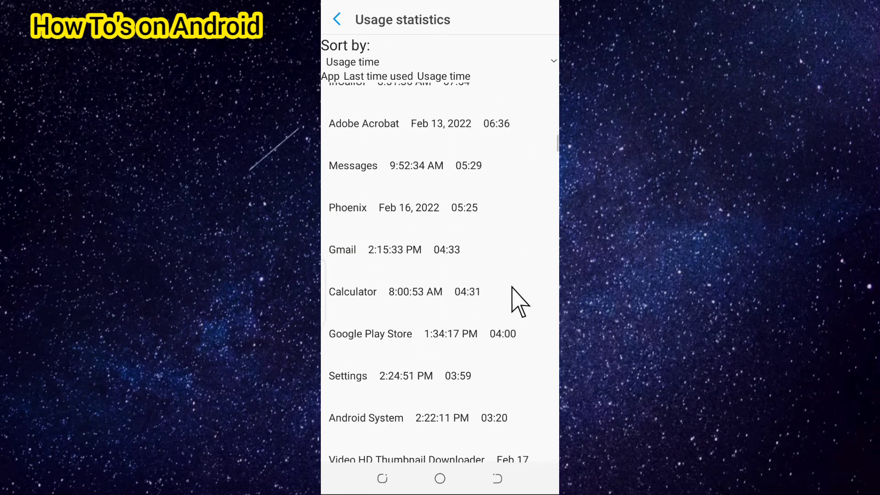
scroll(up, 3)
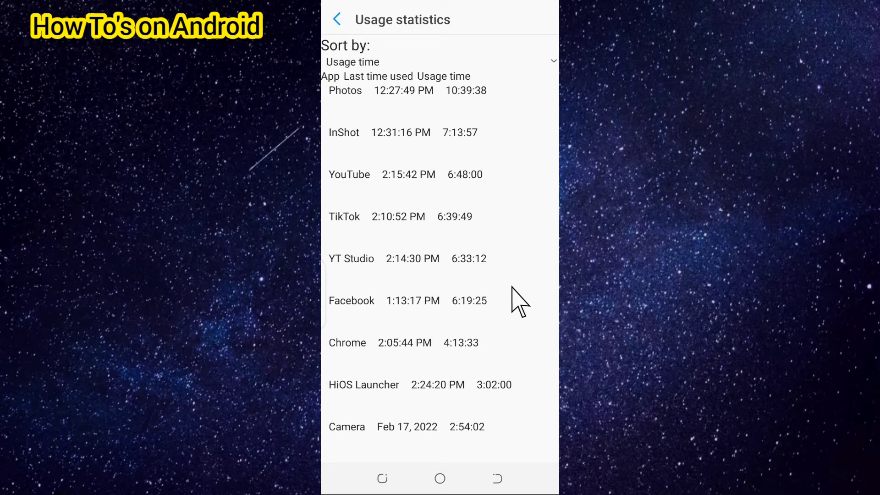